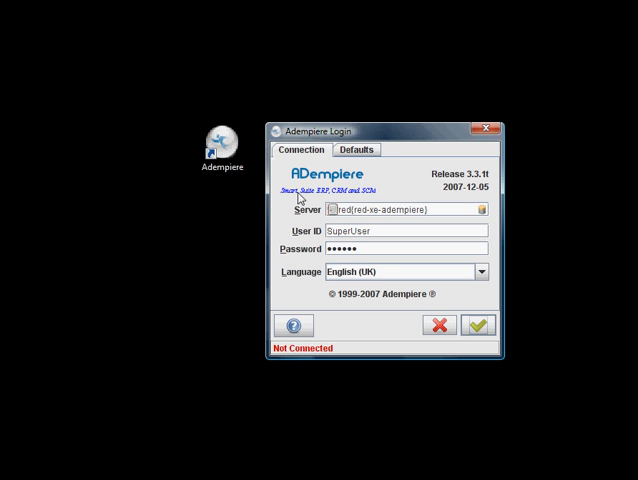
mouse_move(184, 176)
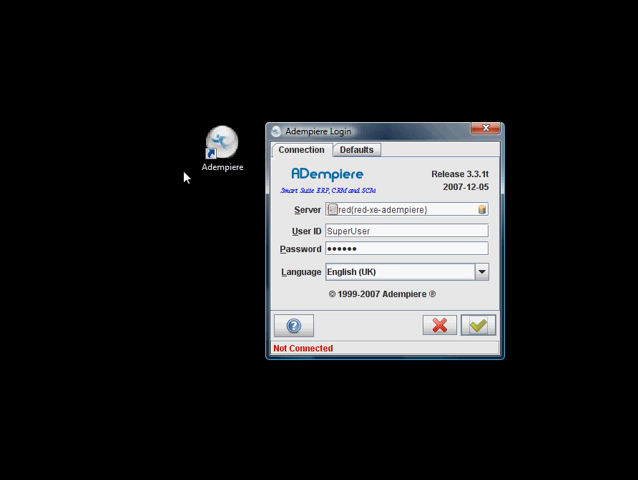
mouse_move(316, 136)
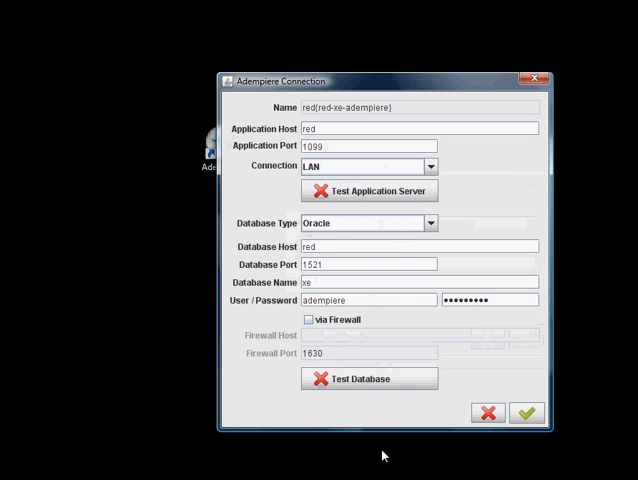
Step: Accept the server connection and set GardenWorld Admin, GardenWorld client, HQ and HQ Warehouse defaults
click(524, 412)
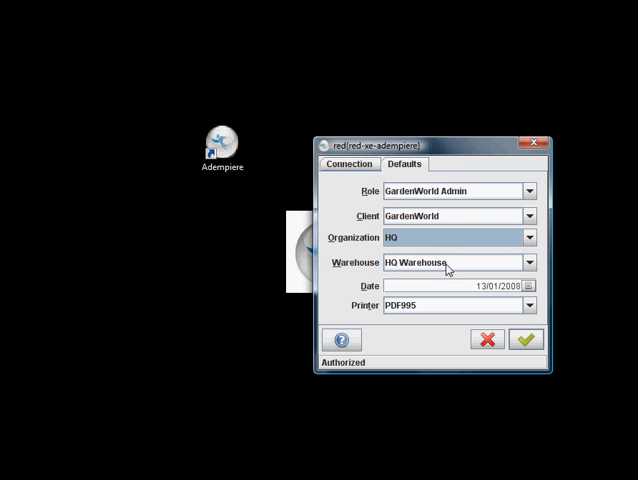
click(528, 304)
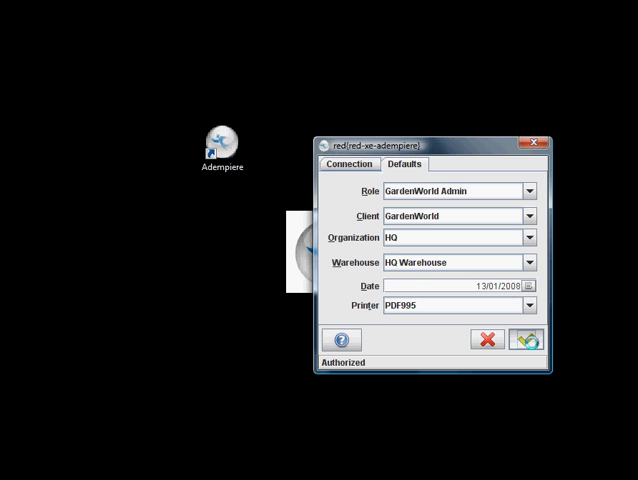
Step: Log in with these defaults and start a new Purchase Order from Requisition-to-Invoice
click(528, 340)
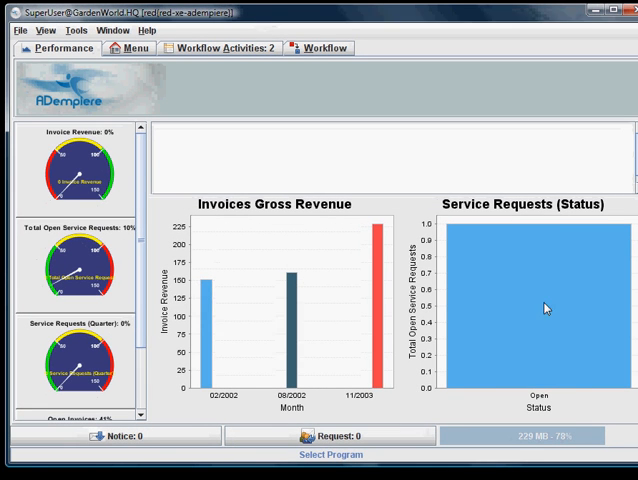
mouse_move(136, 202)
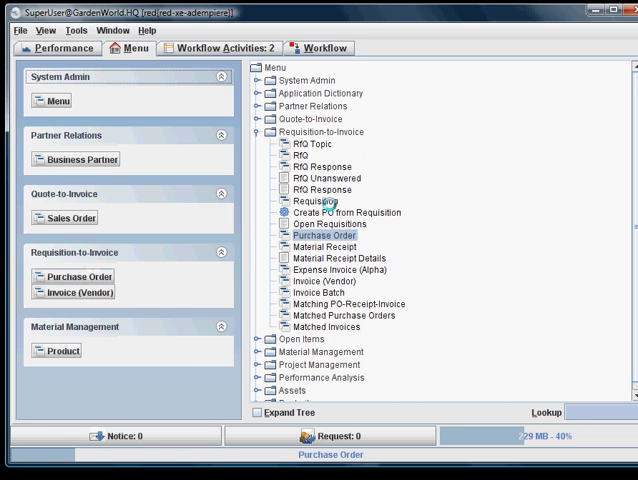
double_click(326, 234)
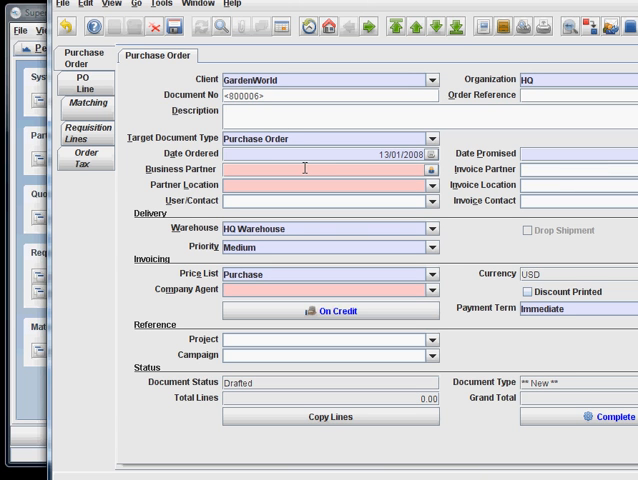
mouse_move(270, 172)
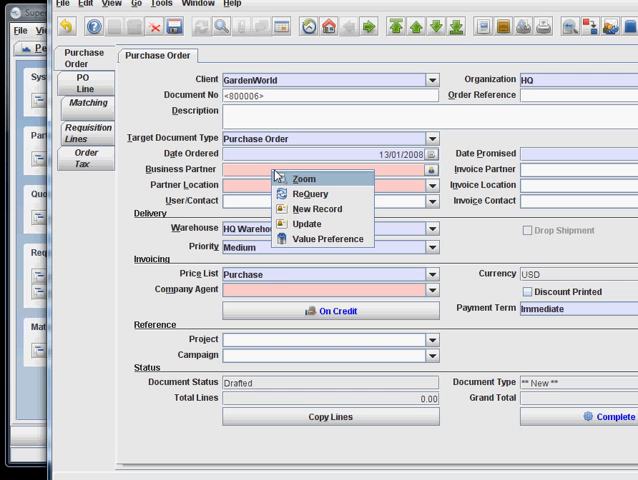
mouse_move(322, 184)
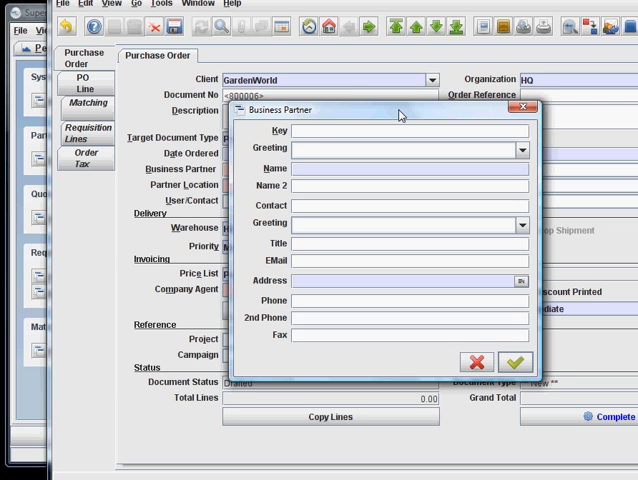
Step: Enter Donald as both the key and the name of the new business partner
text(Donald)
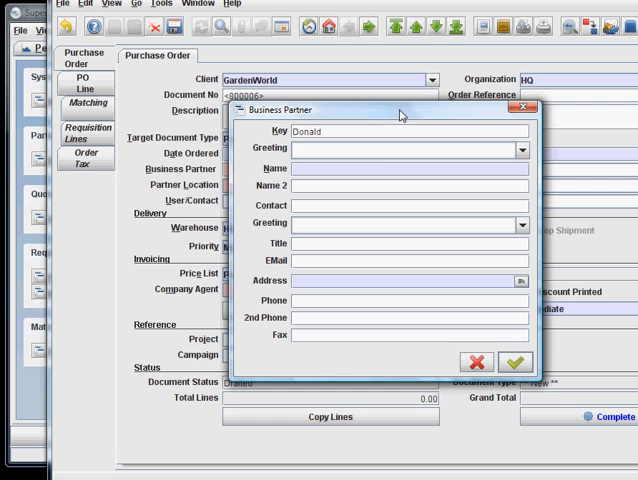
text(D)
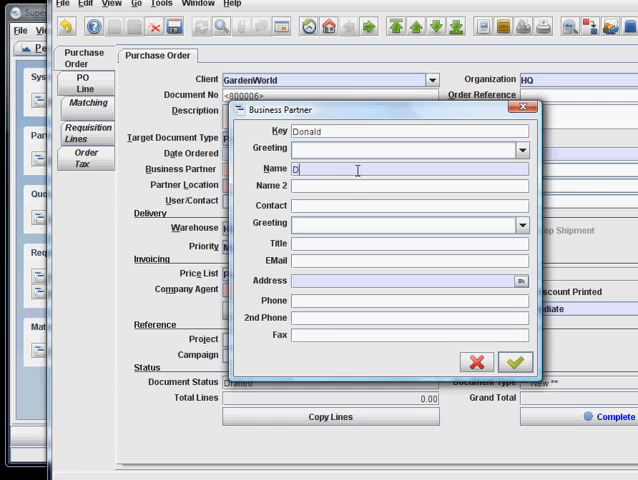
text(onald)
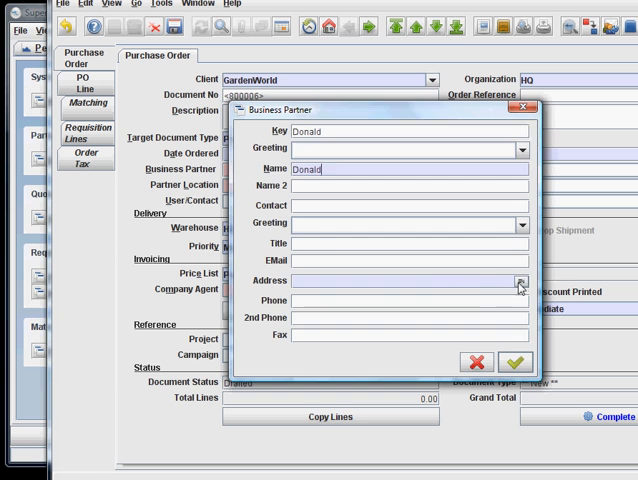
Step: Give Donald the address 123, Jumpstreet in Uzbekistan and confirm it
click(520, 280)
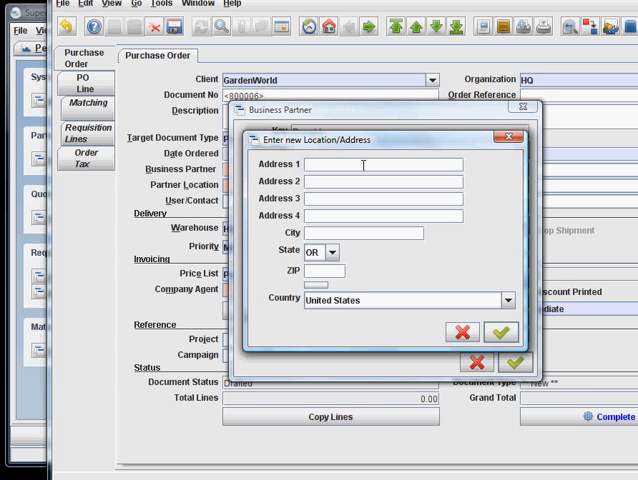
text(123, Jumpstreet)
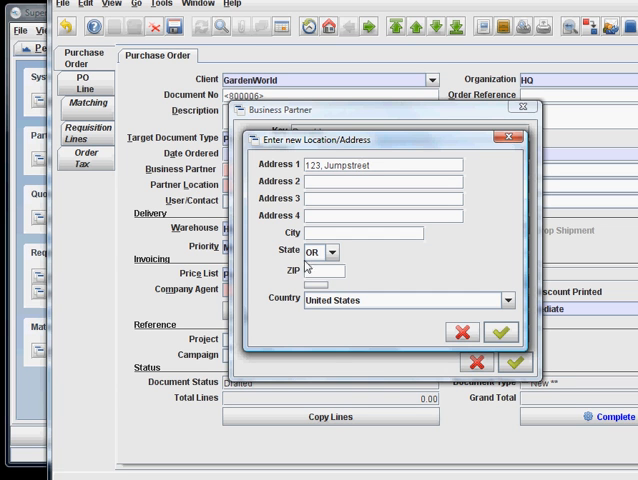
click(508, 300)
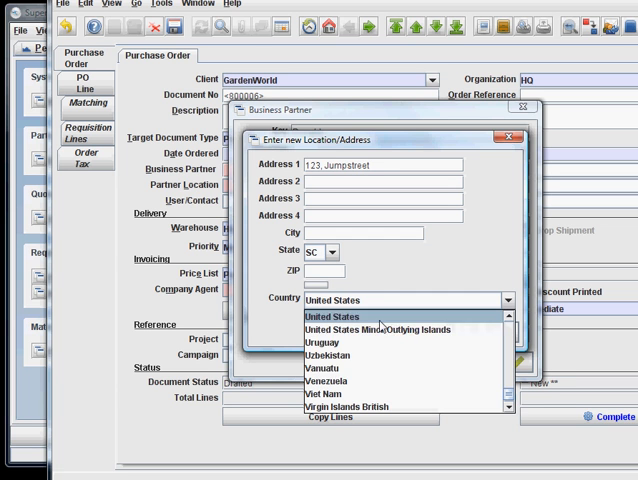
click(328, 356)
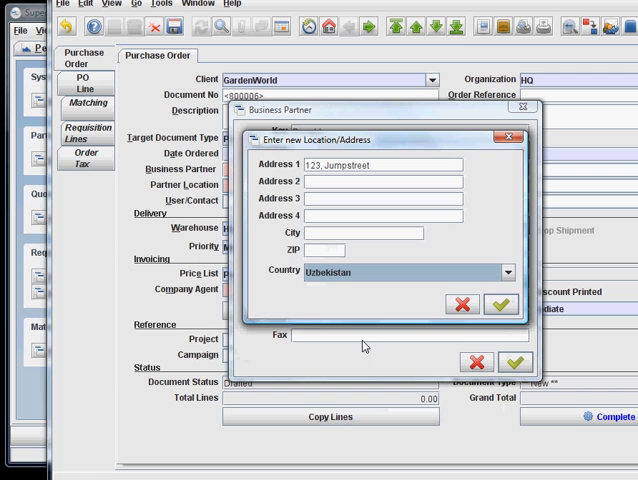
click(502, 304)
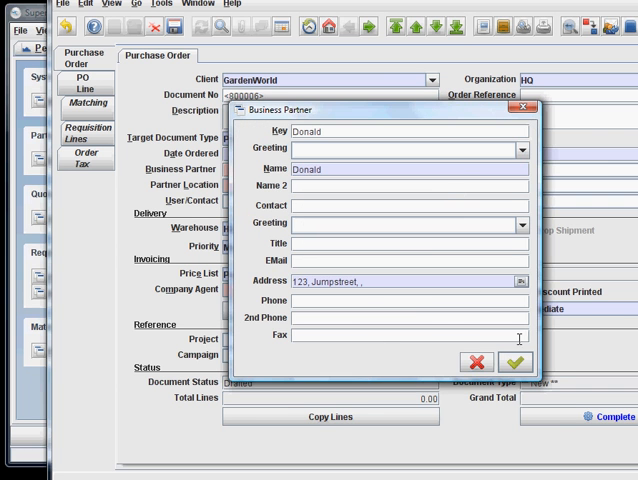
Step: Save Donald onto the order, make GardenAdmin company agent, and move to PO Line
click(516, 362)
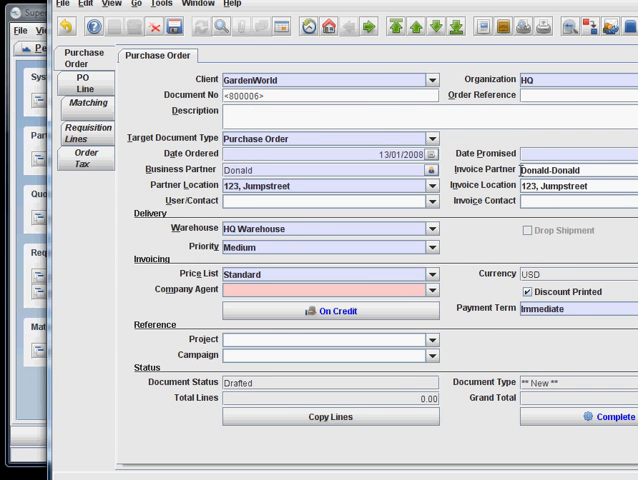
mouse_move(308, 218)
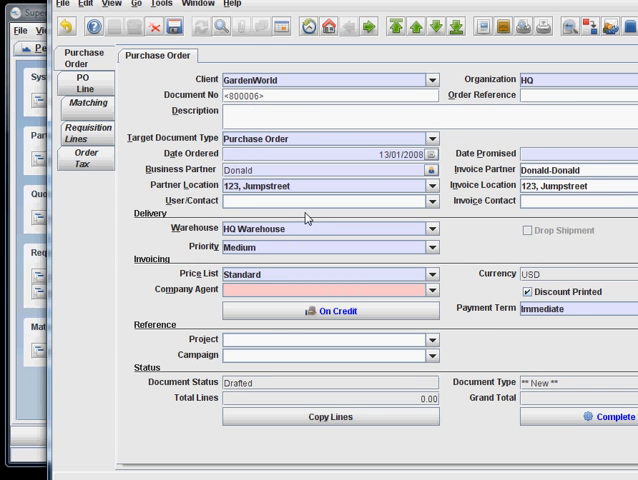
mouse_move(424, 304)
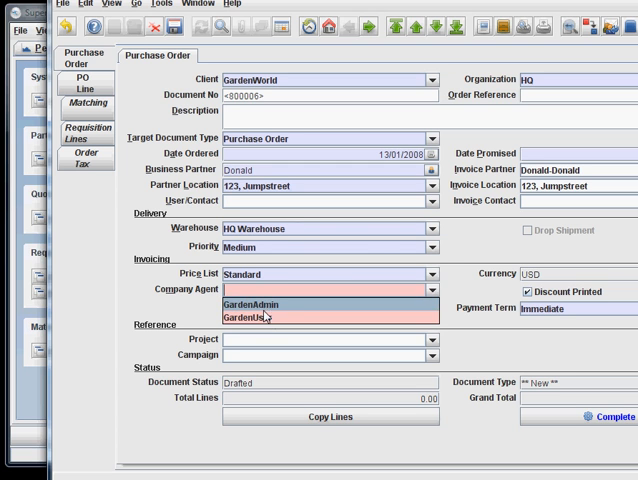
click(244, 304)
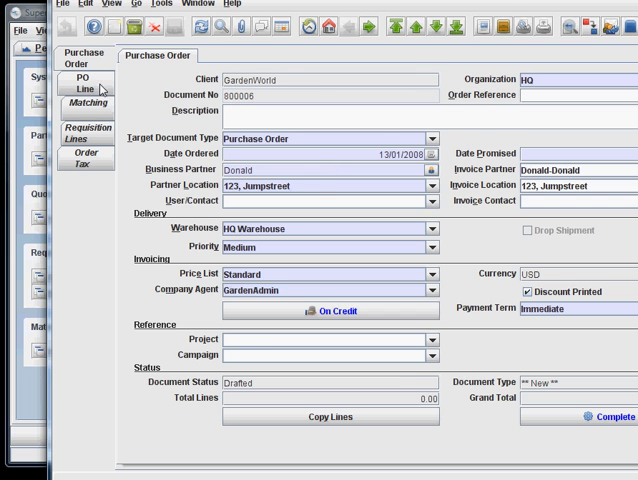
click(86, 84)
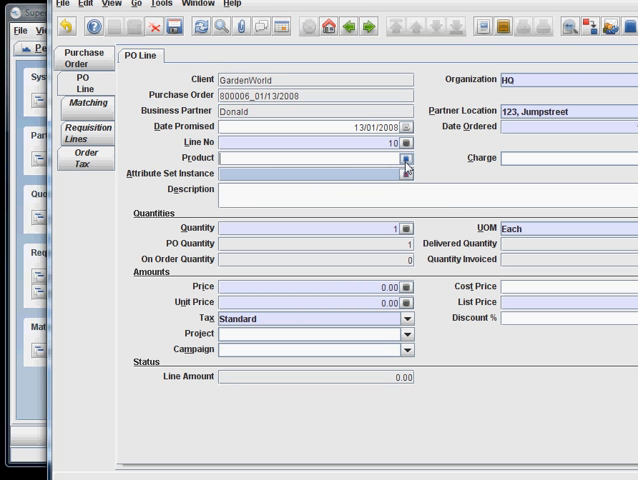
Step: Zoom from the Product field and create a product with key and name Massage
right_click(408, 160)
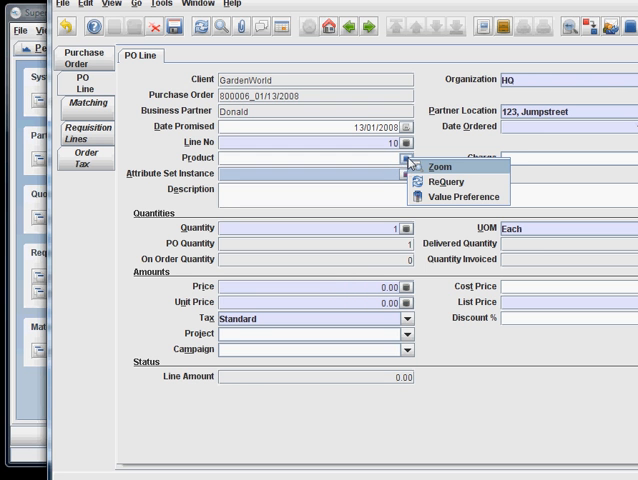
click(440, 166)
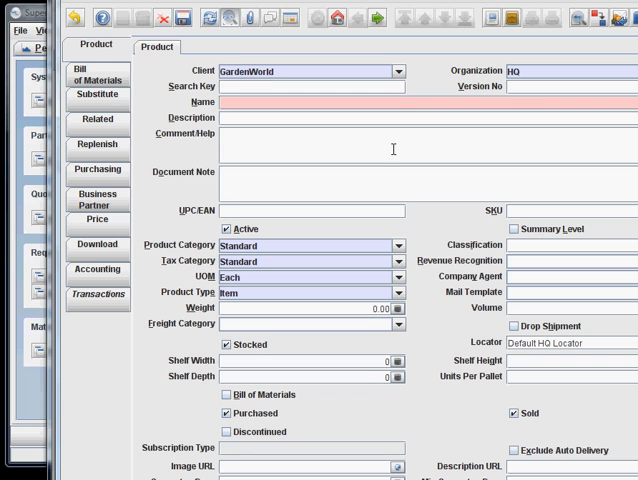
text(Massage)
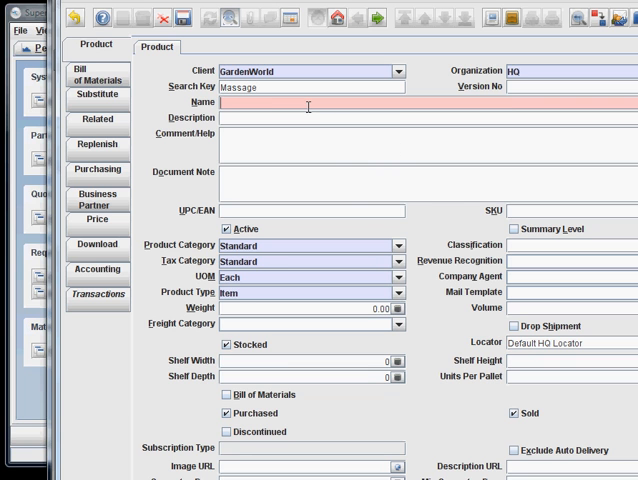
text(Massa)
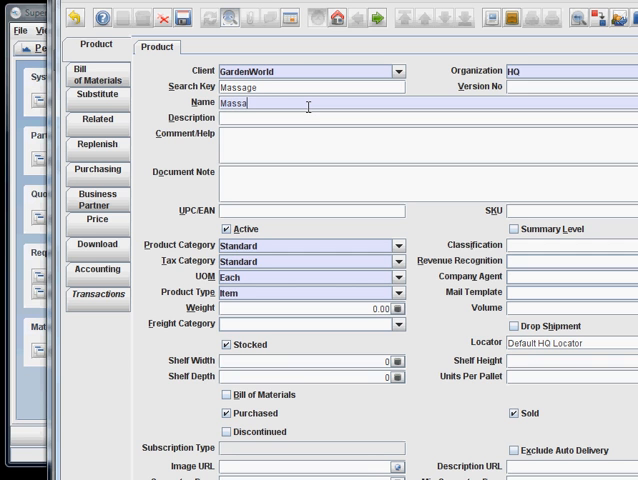
text(ge)
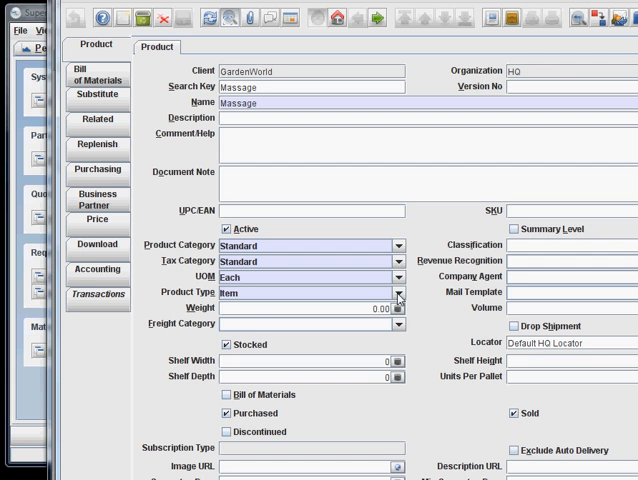
Step: Make Massage a Resource product and start entering its price
click(398, 292)
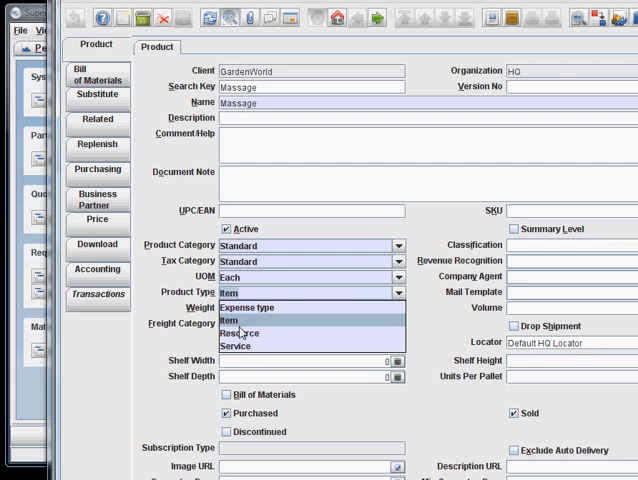
mouse_move(240, 332)
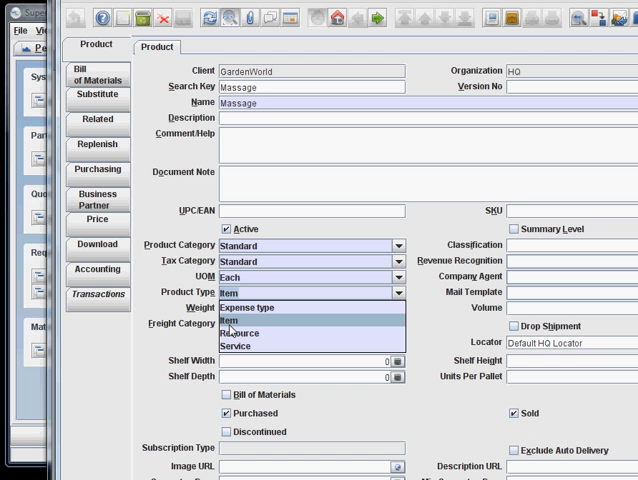
mouse_move(254, 332)
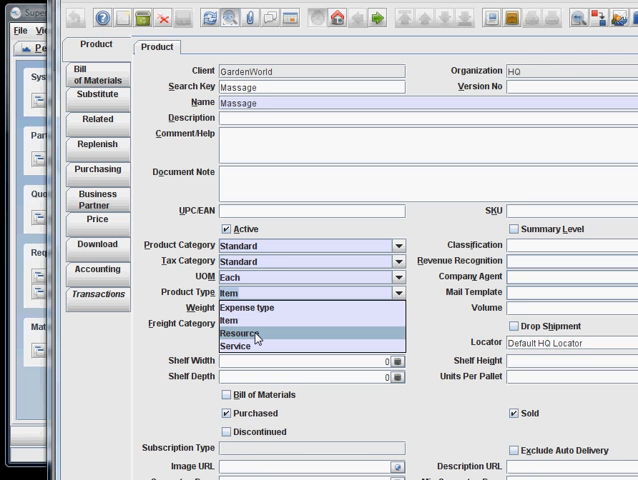
click(244, 332)
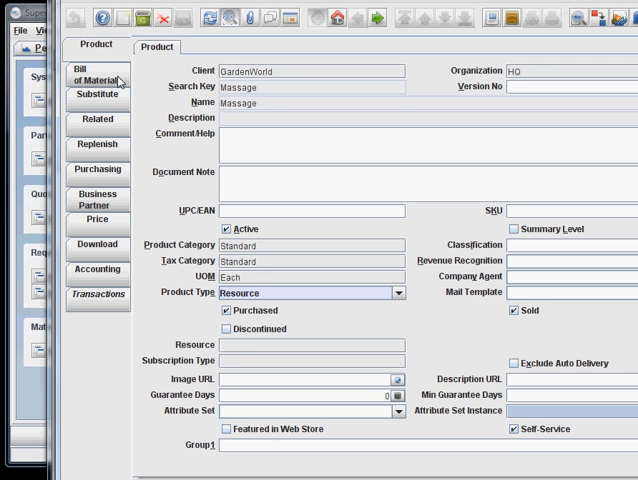
click(96, 220)
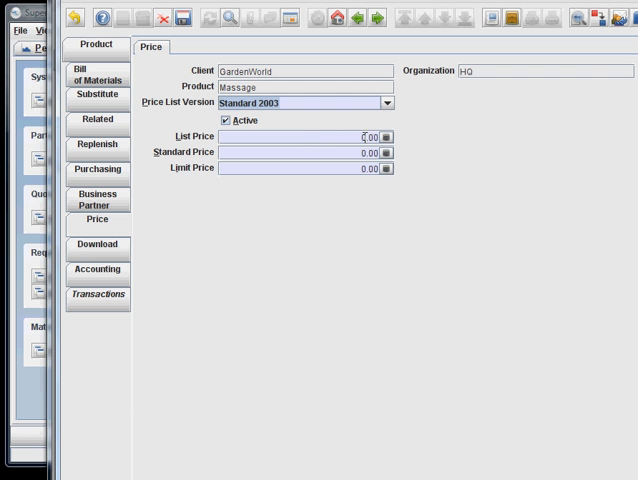
click(364, 136)
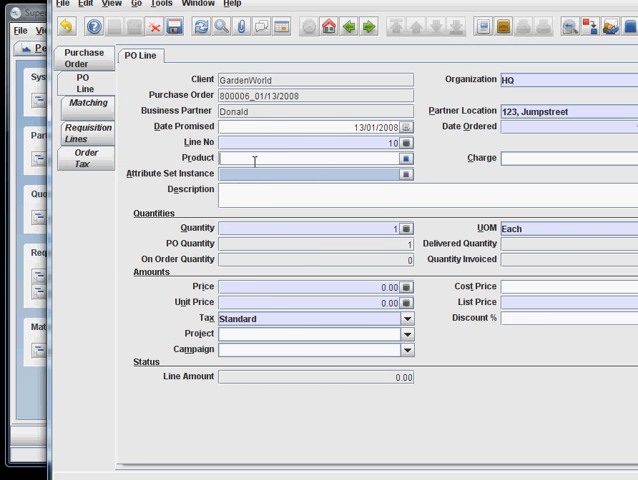
Step: Put massage at quantity 2 on the order line for 60.00 and return to the header
text(massage)
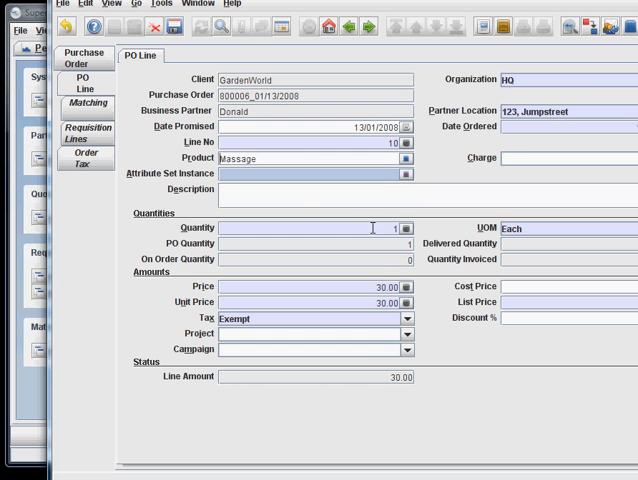
text(2)
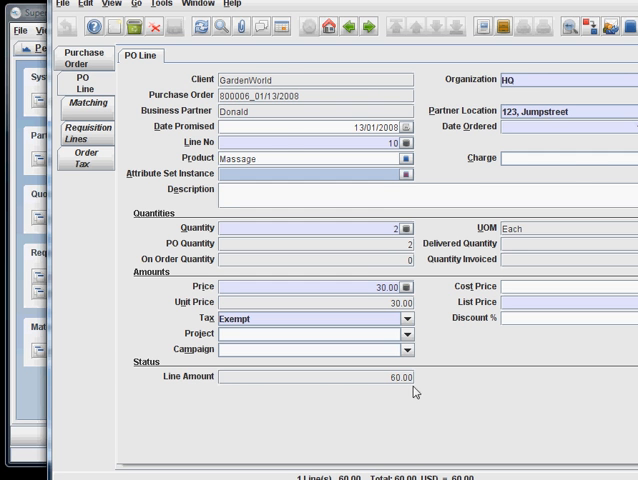
click(86, 56)
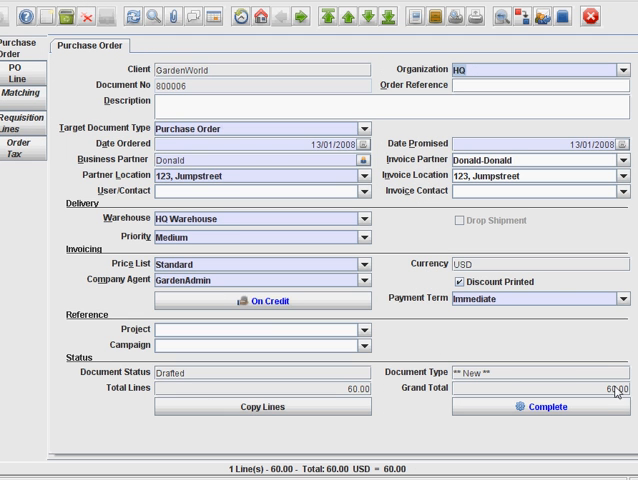
mouse_move(72, 86)
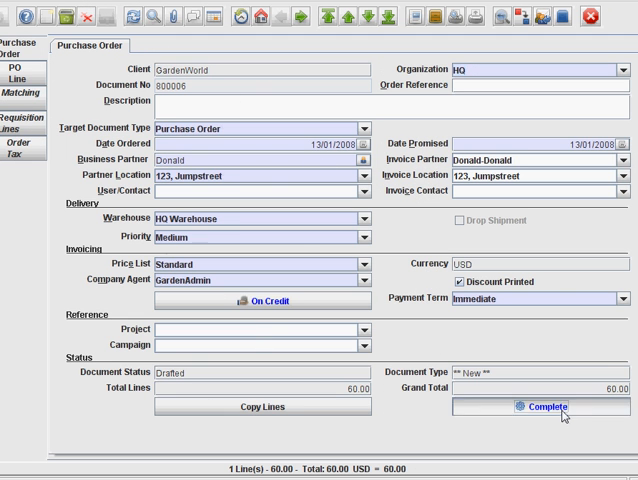
Step: Complete the 60.00 purchase order for Donald
click(546, 406)
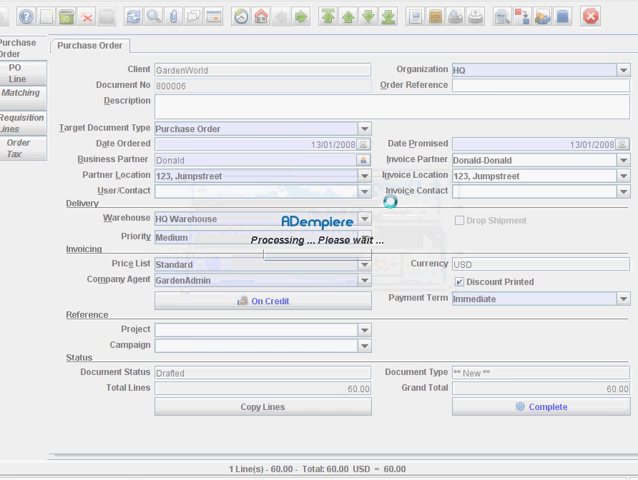